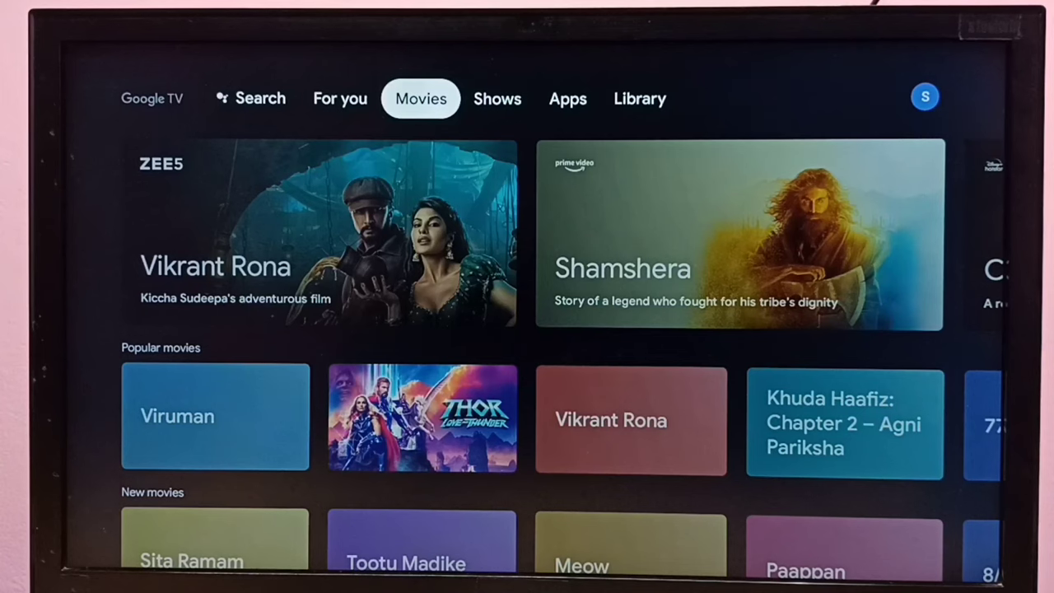
# - Go from the profile icon into Settings to reach the advanced display options
pyautogui.click(567, 98)
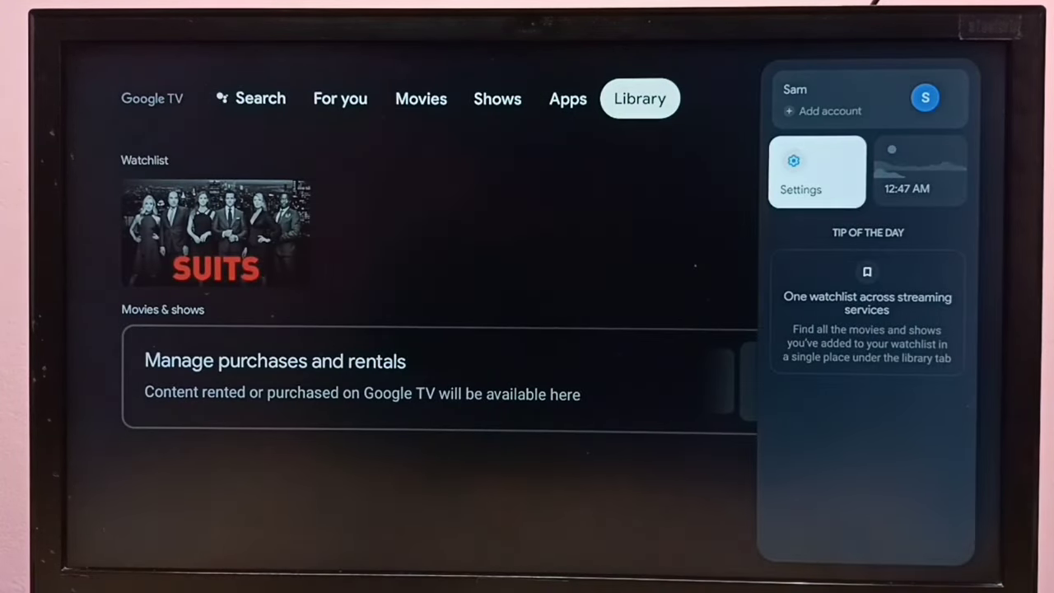
pyautogui.click(800, 171)
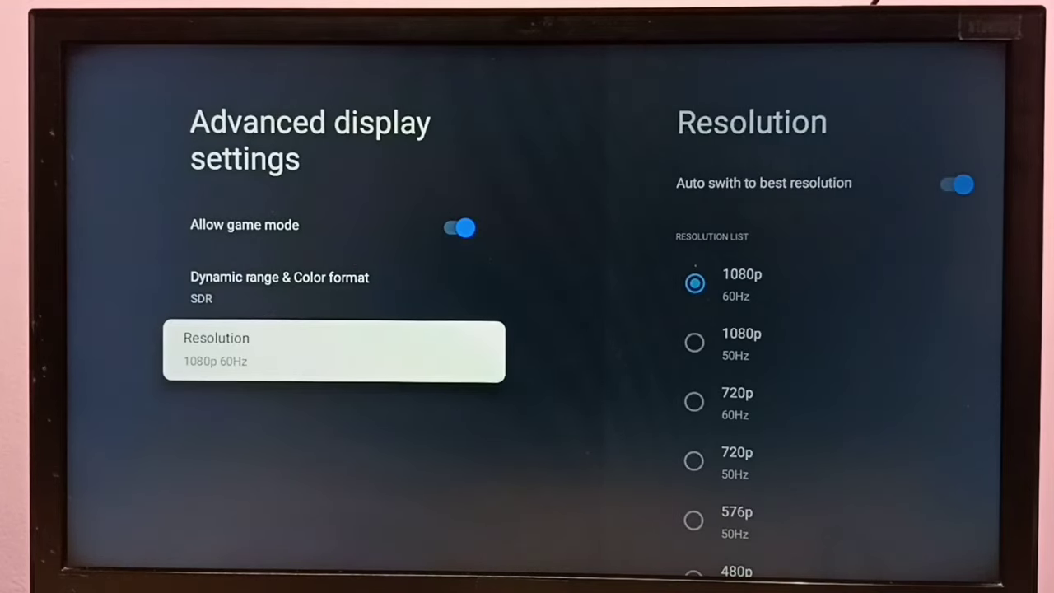
# - Open Resolution, turn off 'Auto switch to best resolution', and scroll the list
pyautogui.click(333, 351)
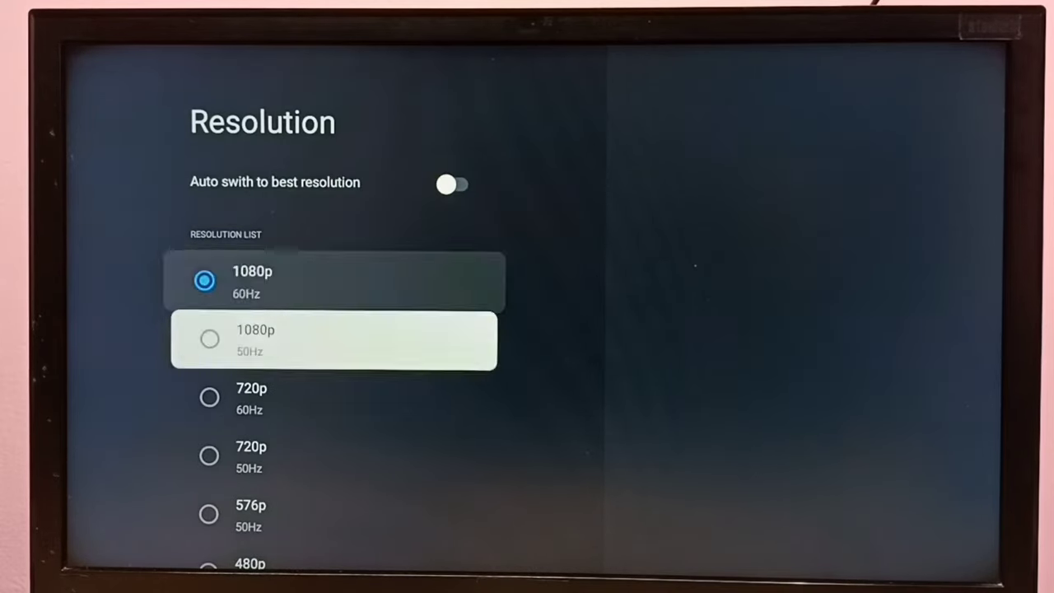
pyautogui.scroll(-3)
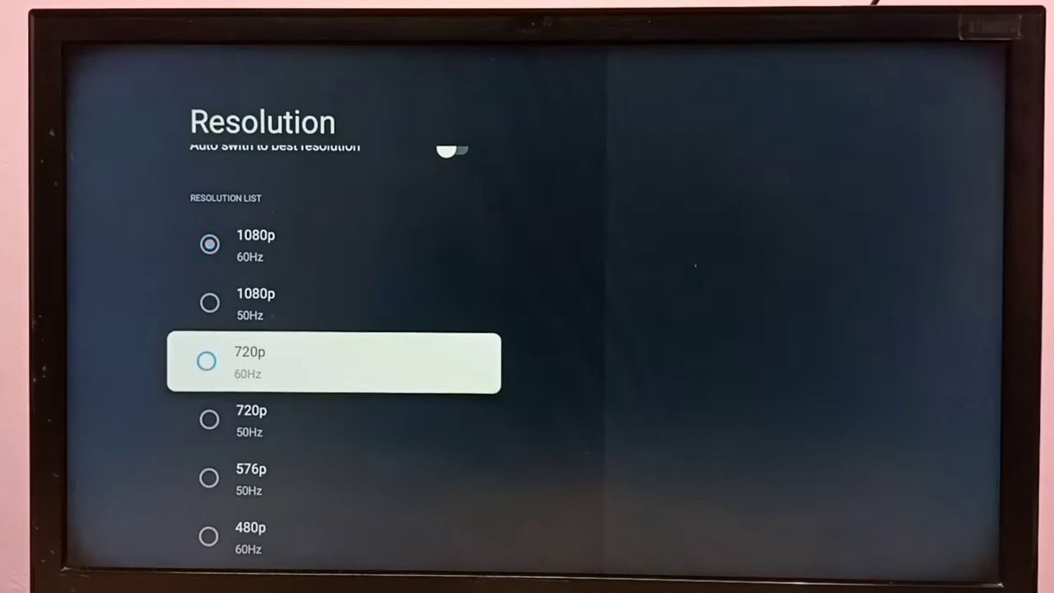
# - Select 720p 60Hz and confirm keeping it in the 'Resolution has been changed' dialog
pyautogui.click(206, 361)
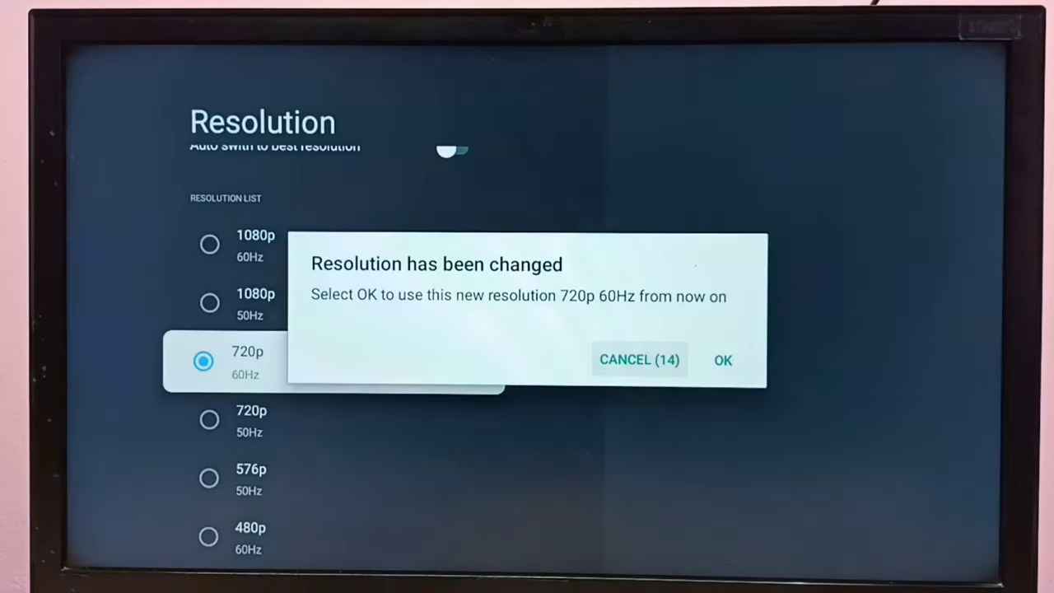
pyautogui.click(722, 360)
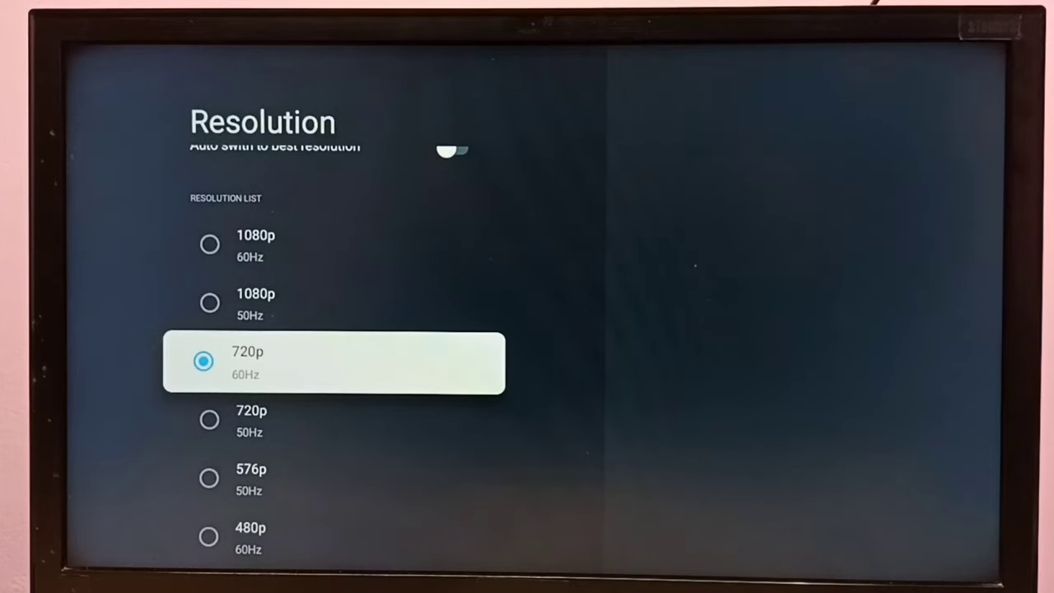
pyautogui.scroll(3)
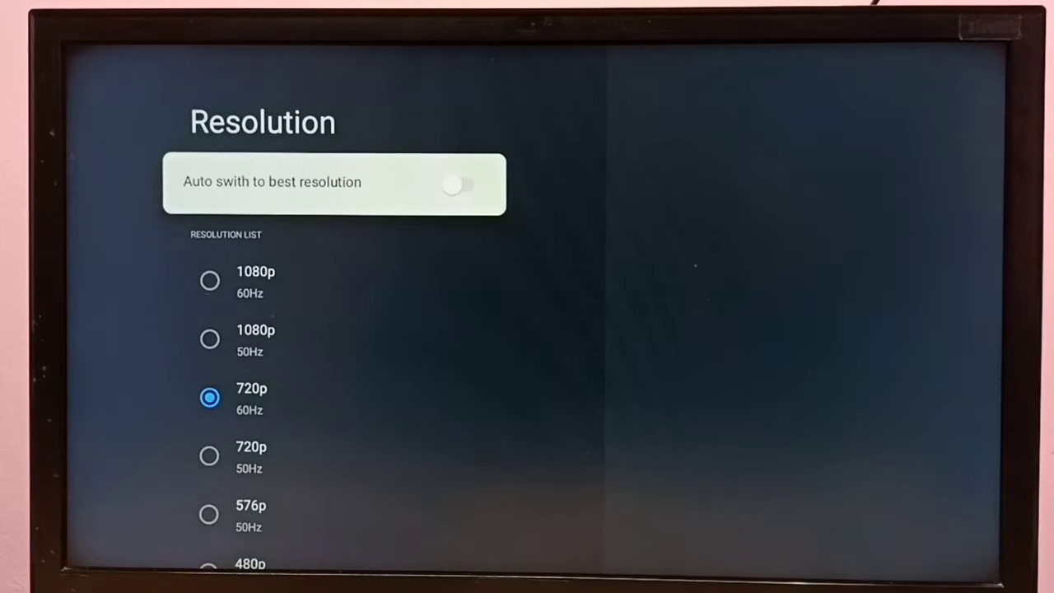
# - Turn 'Auto switch to best resolution' back on, restoring 1080p 60Hz, and return to Settings
pyautogui.click(461, 185)
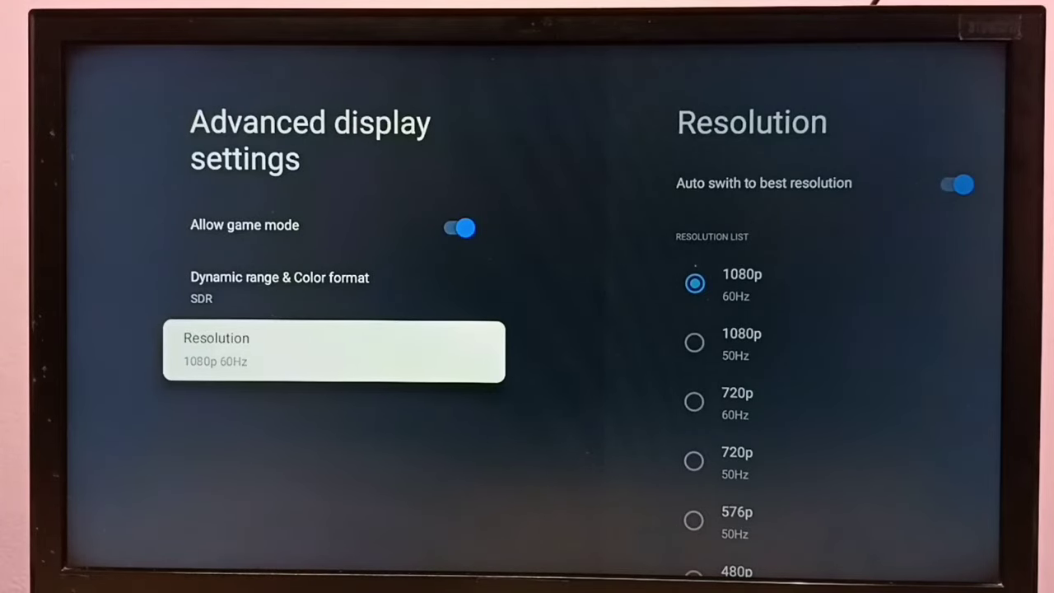
pyautogui.press('Back')
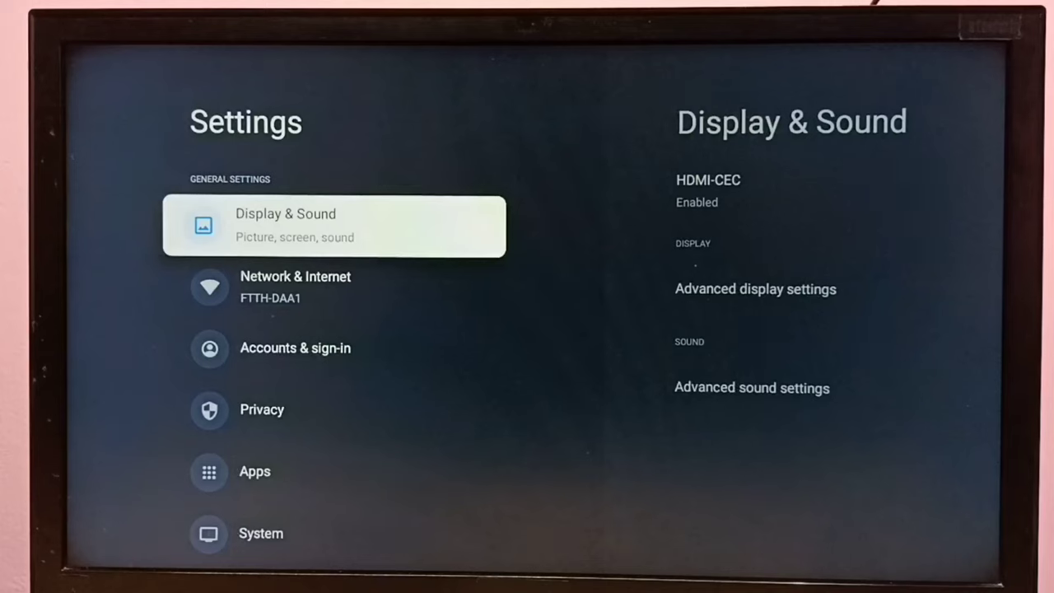